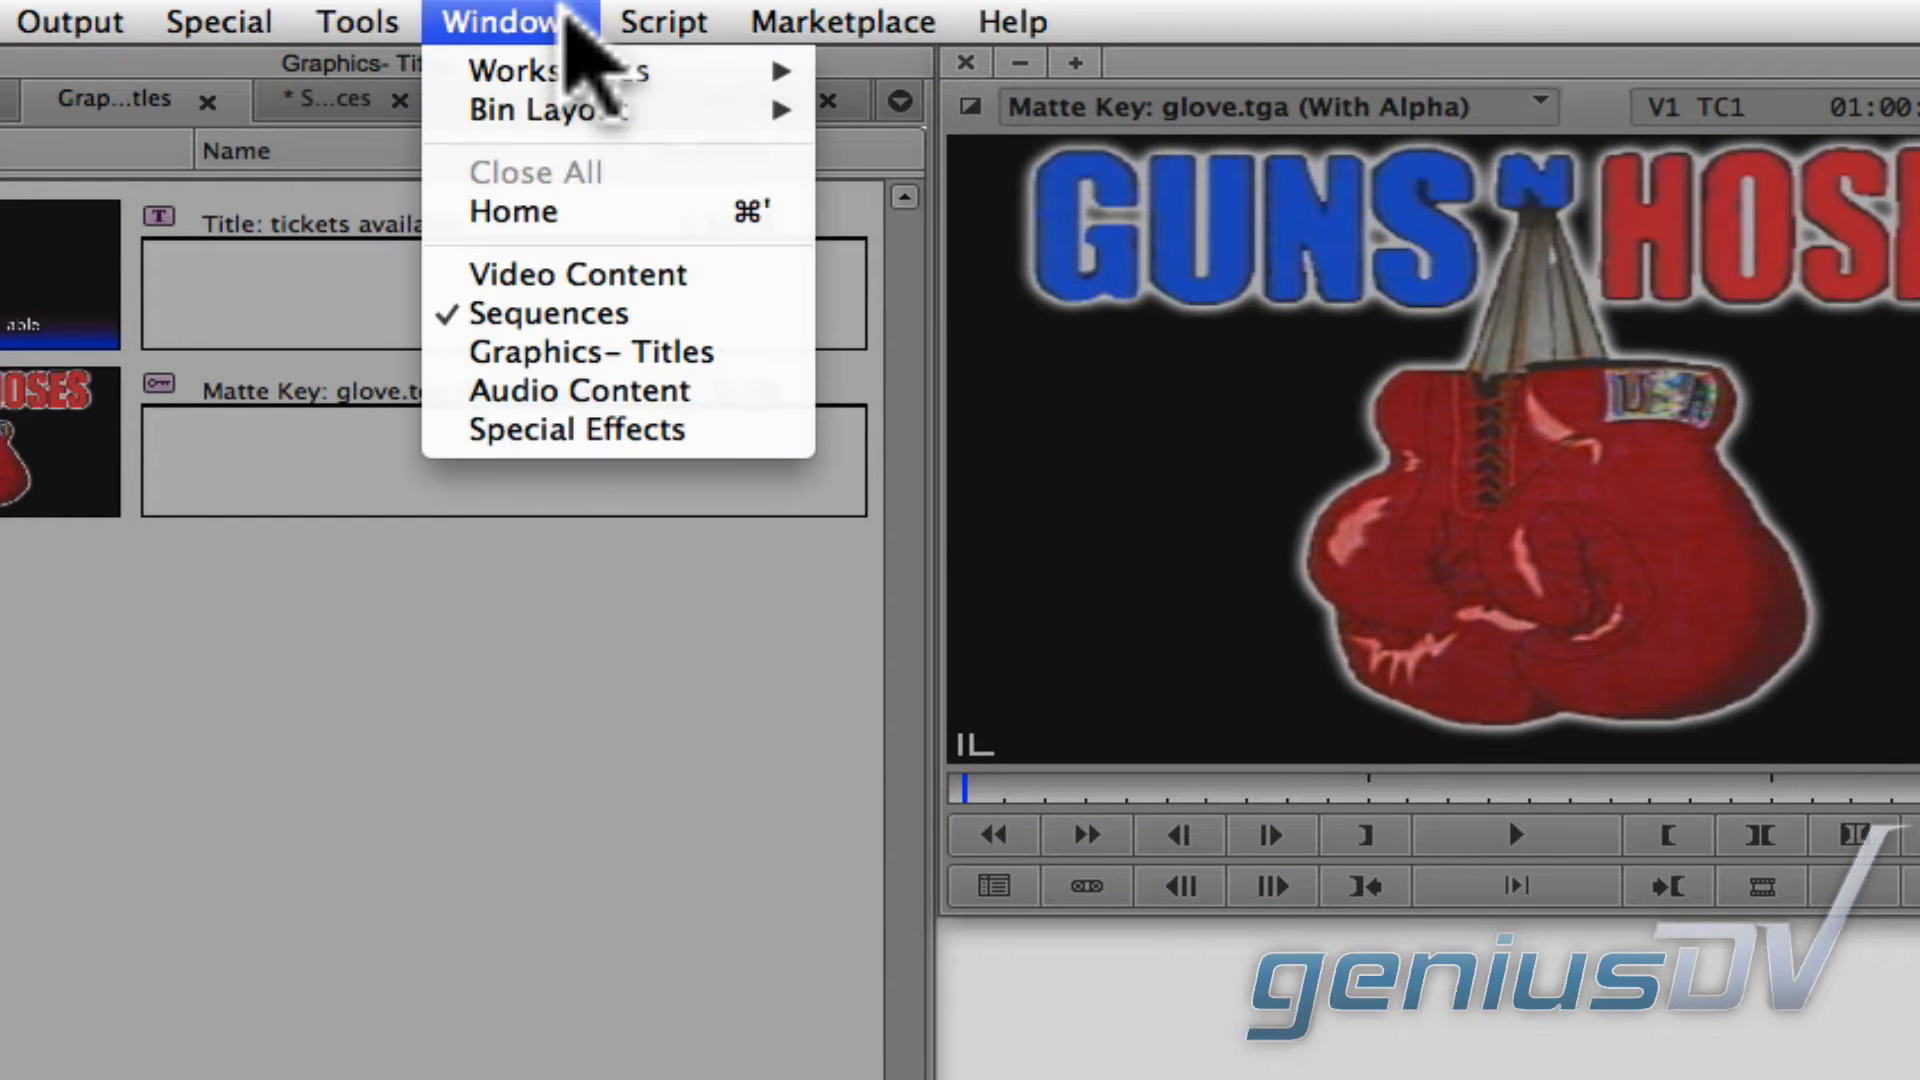
Step: Switch to the Effects workspace so the Effect Editor is available for the glove graphic
click(556, 70)
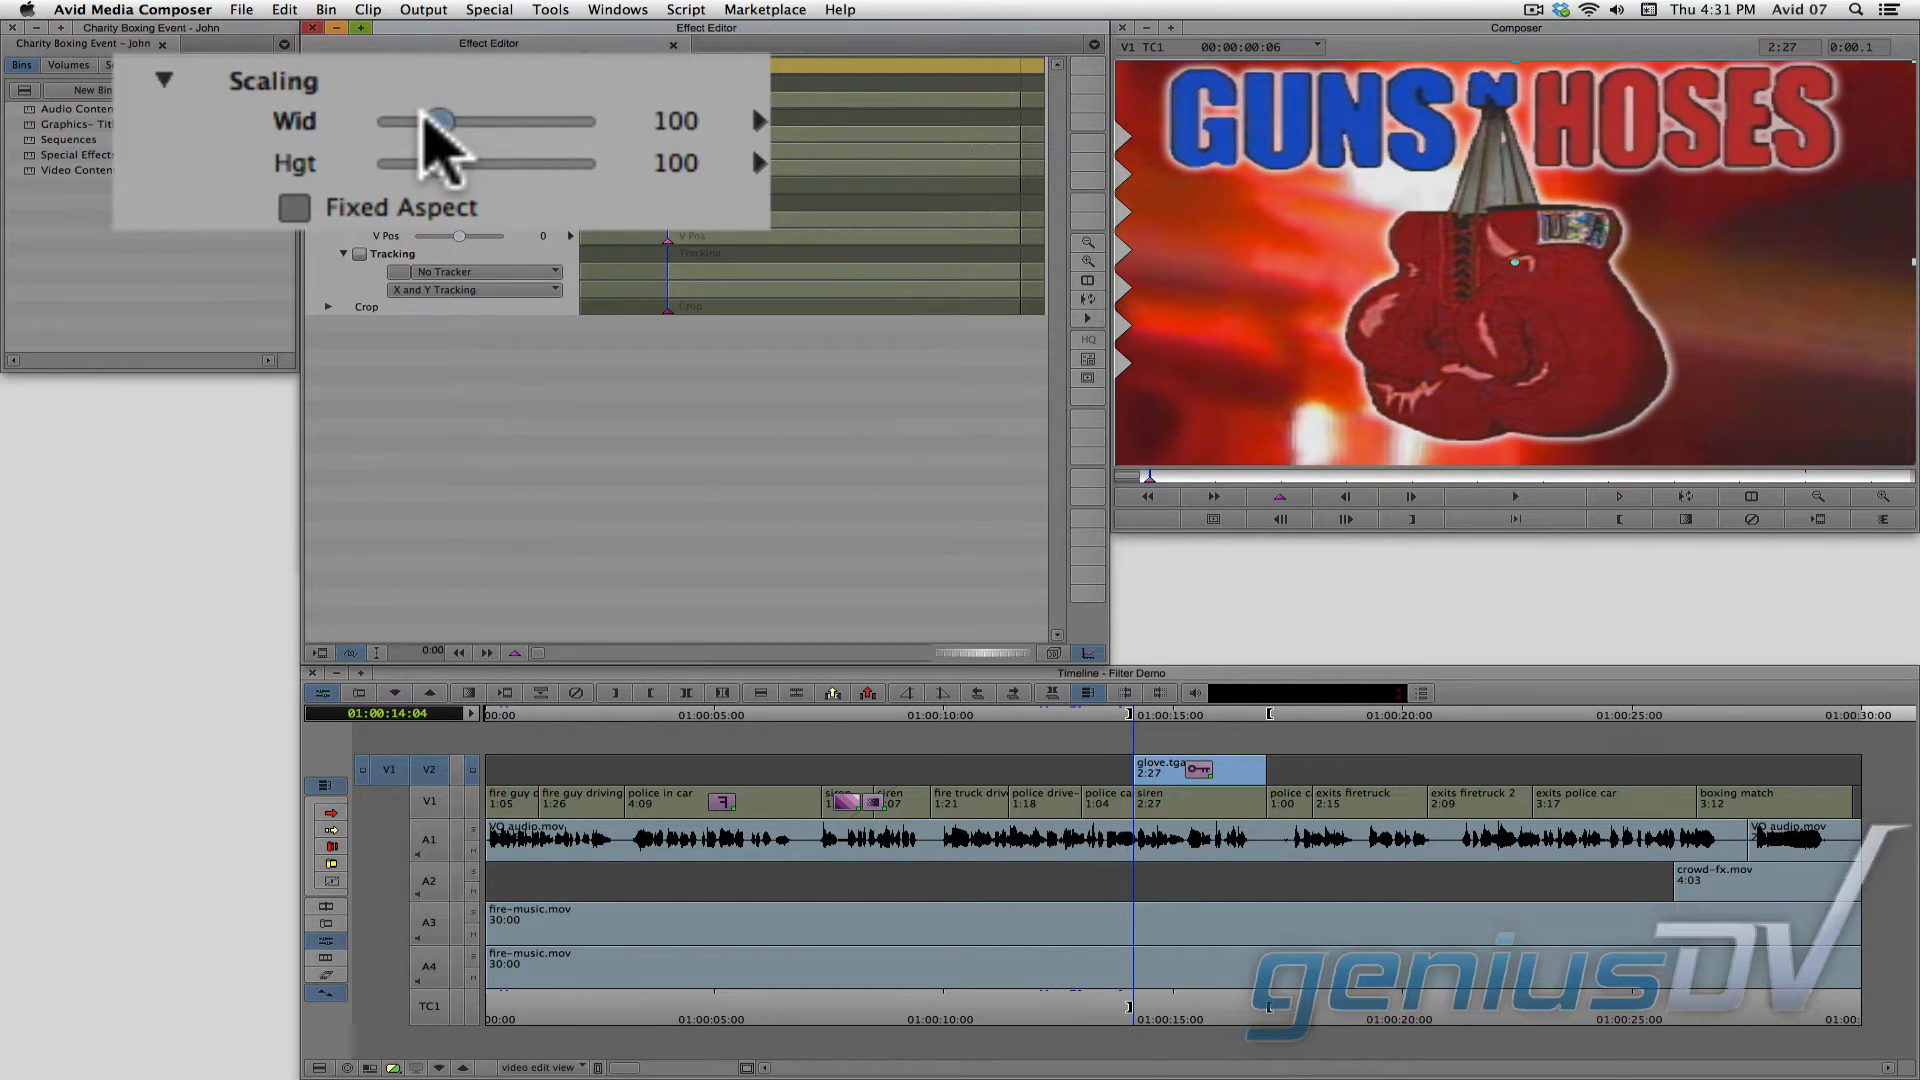
Step: Lock Fixed Aspect in Scaling and size the glove graphic slightly smaller than full frame
drag(438, 120, 422, 120)
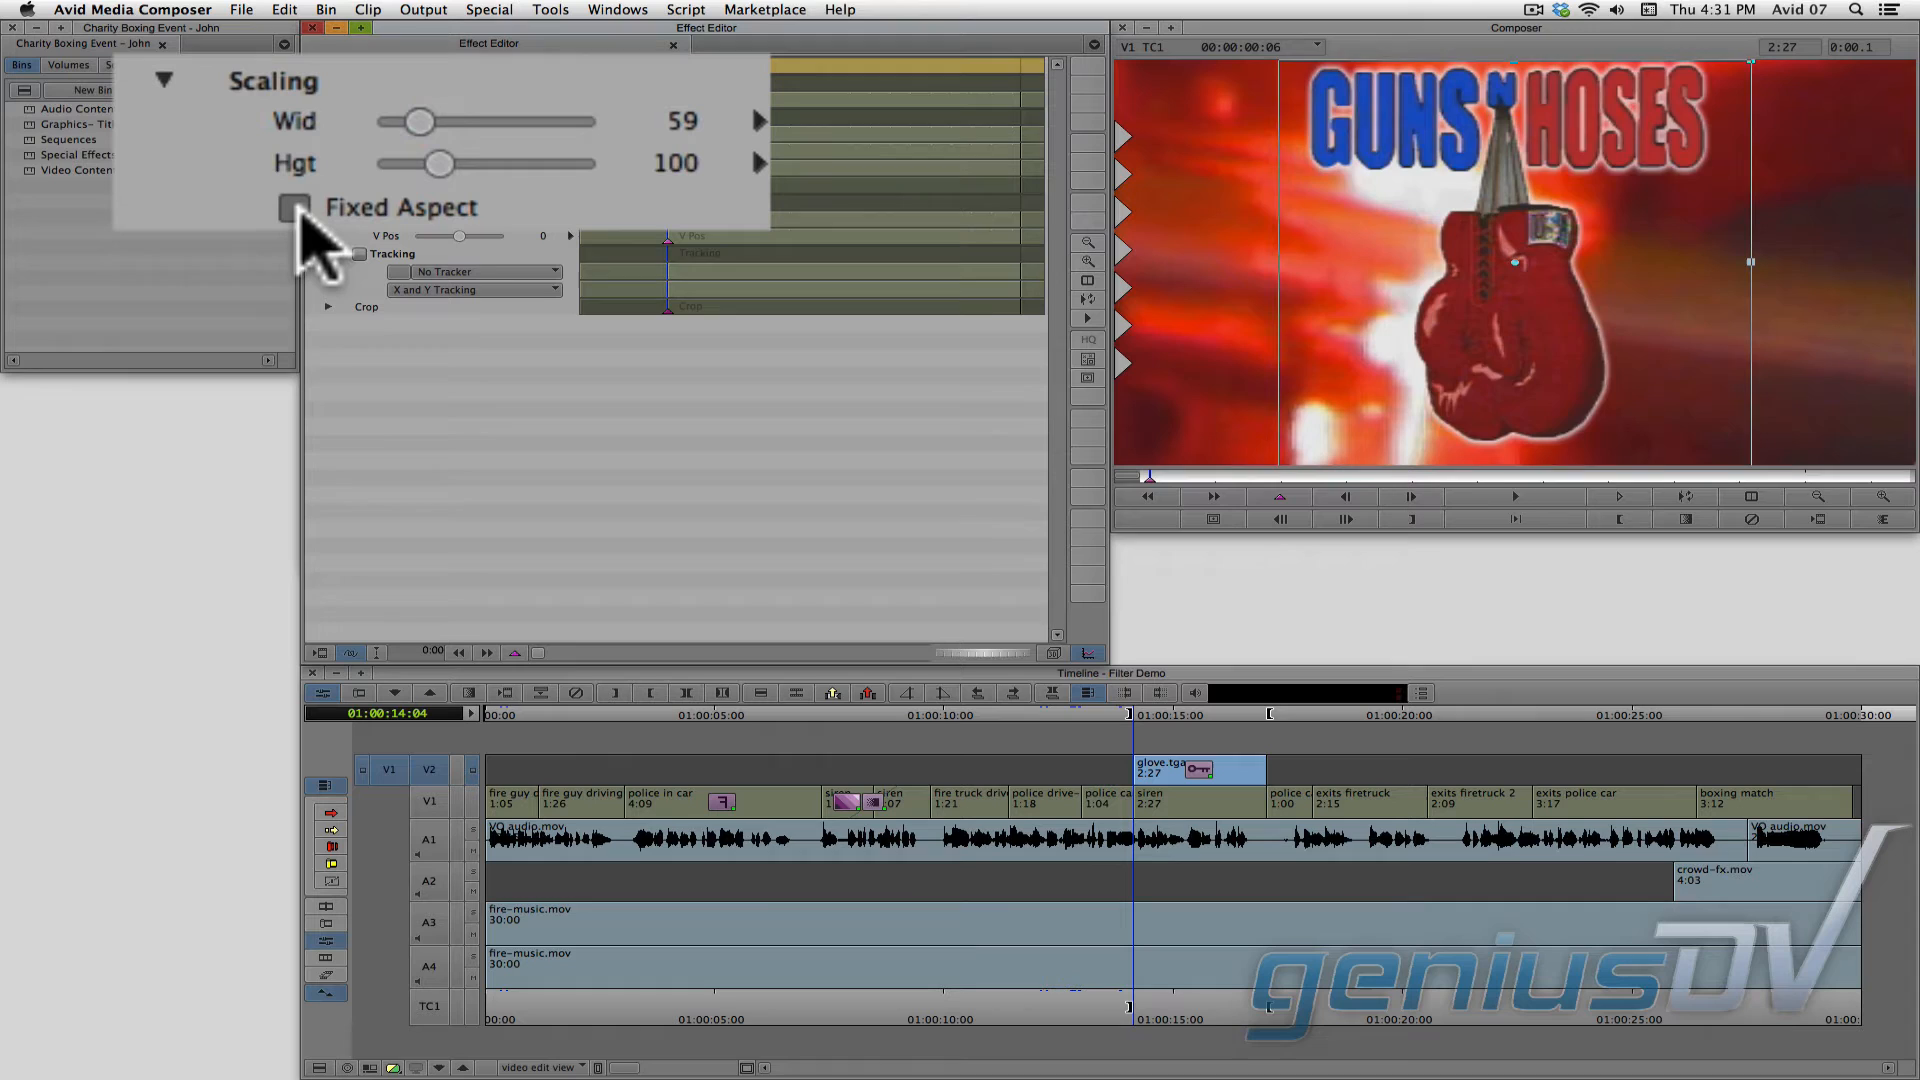
click(294, 205)
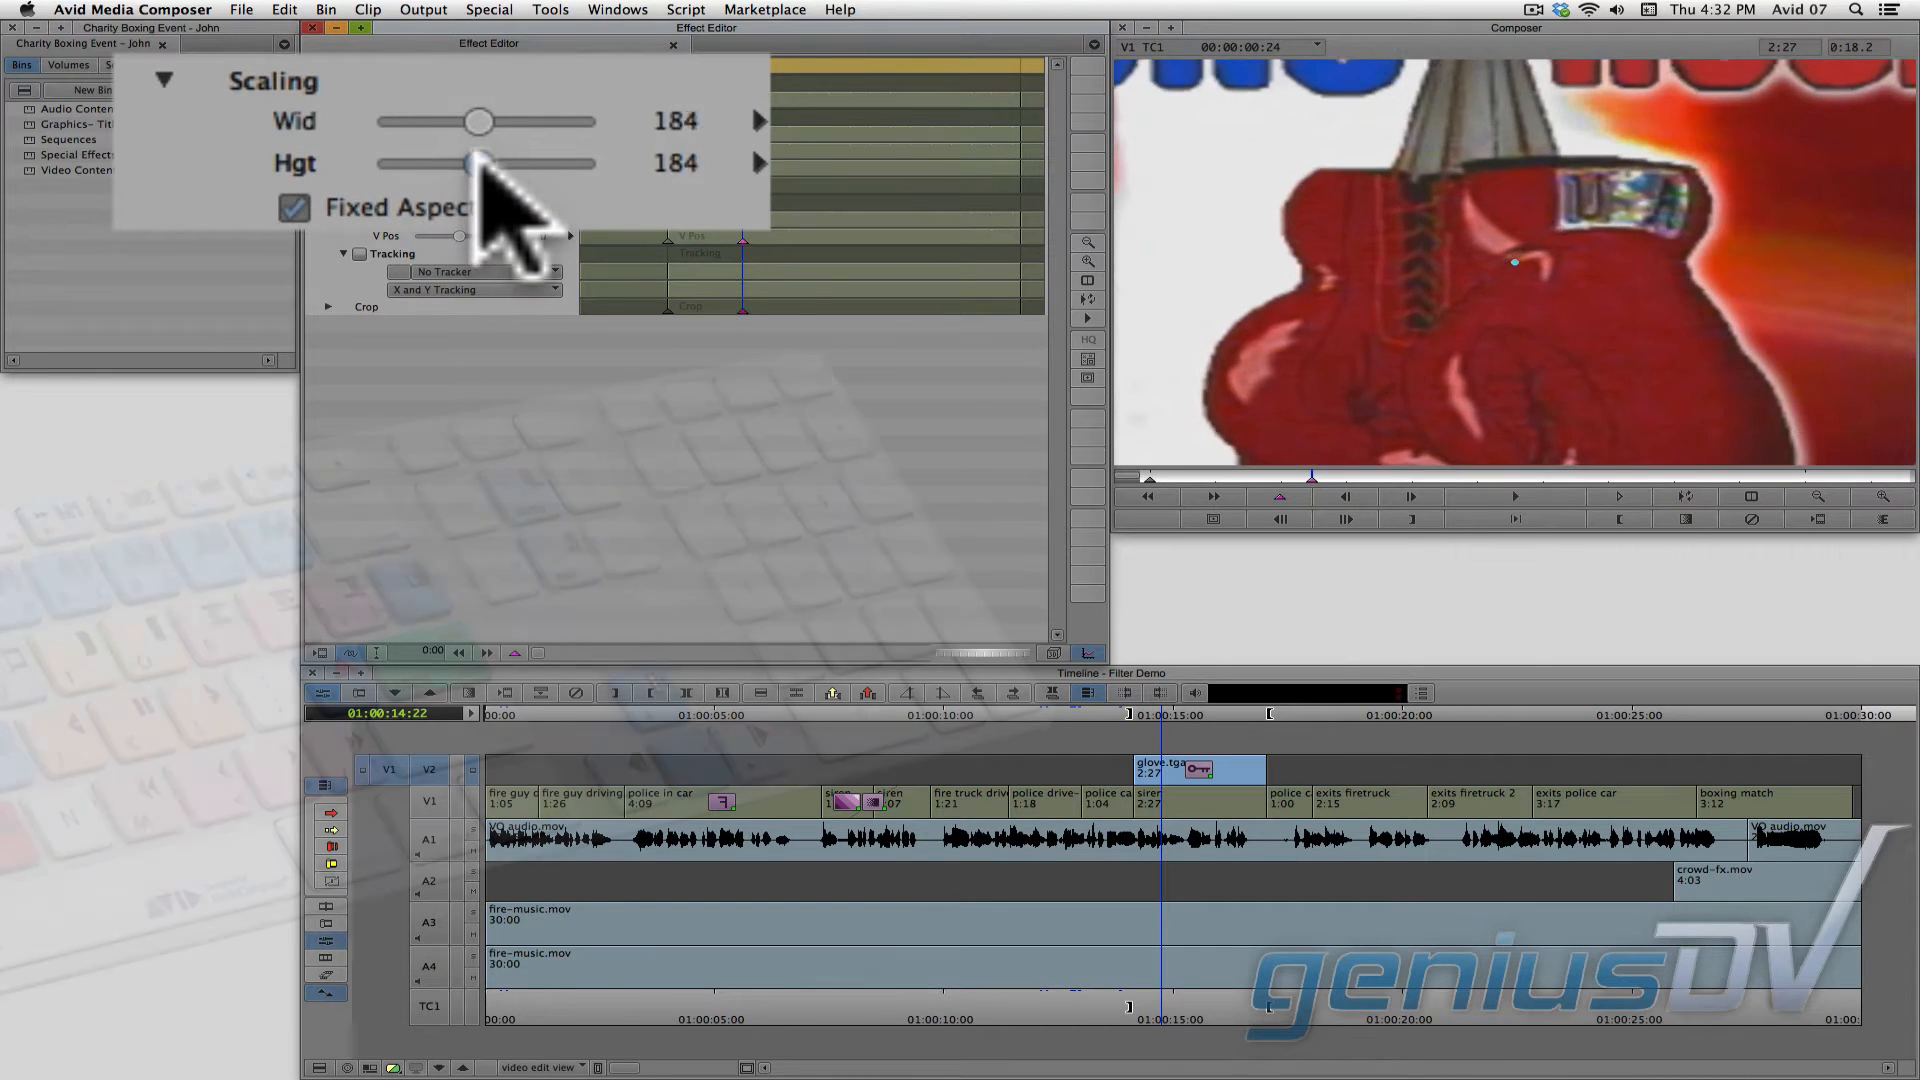
drag(480, 122, 428, 122)
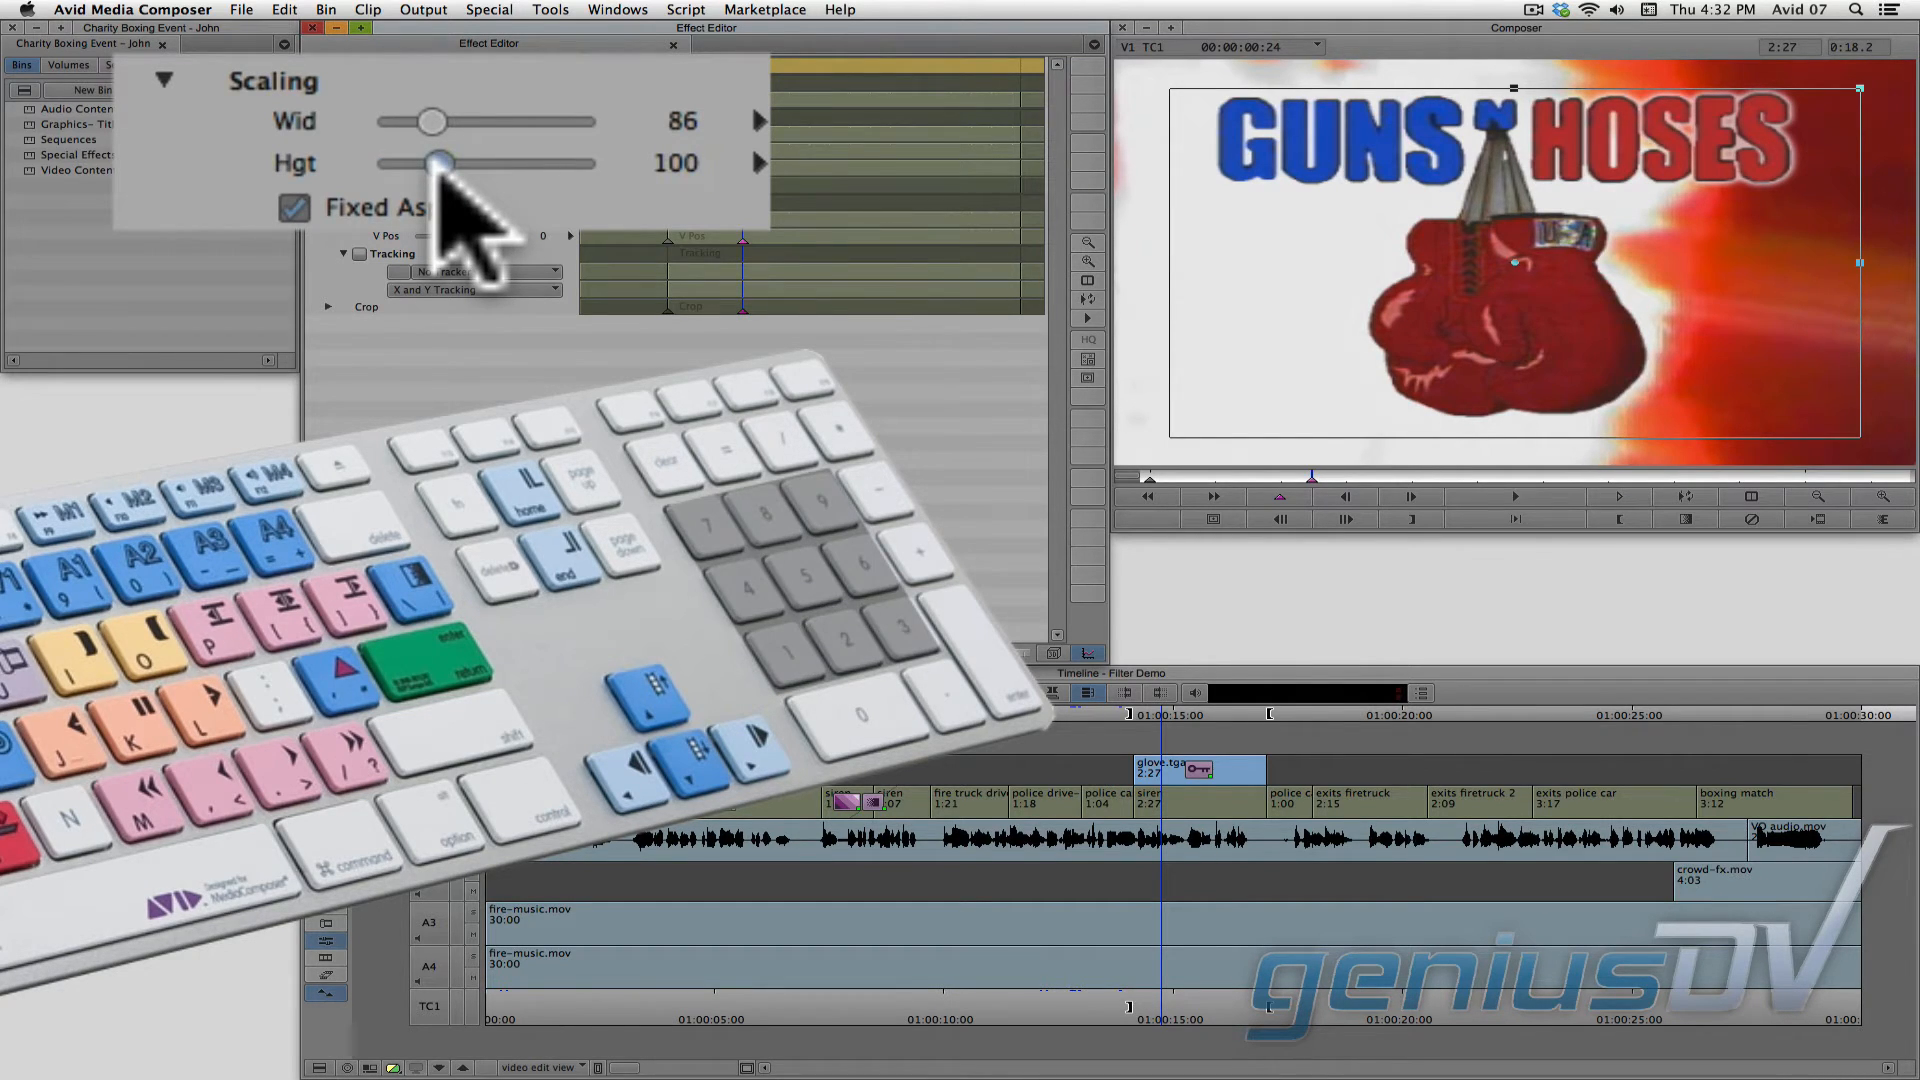
drag(426, 122, 440, 122)
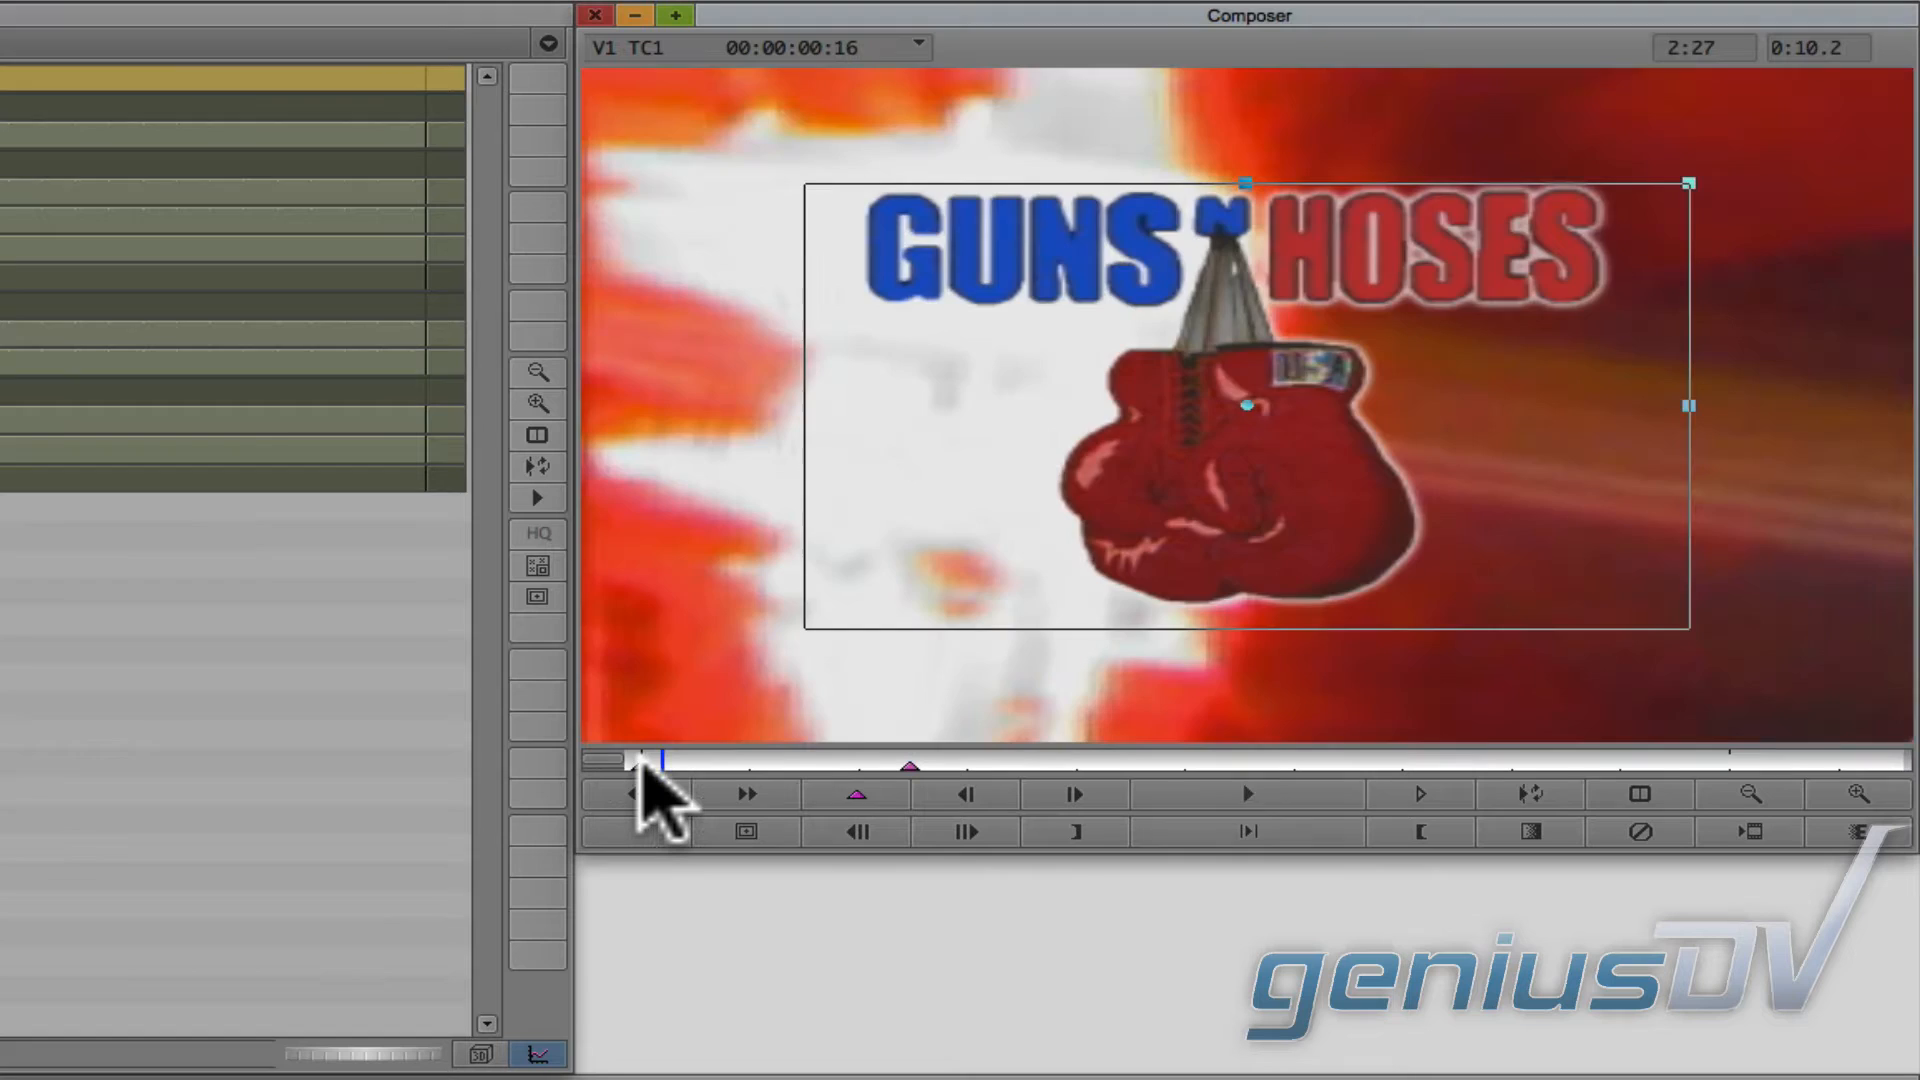
Step: Keyframe the scaling so the glove starts tiny at the effect's start and grows larger
click(1246, 793)
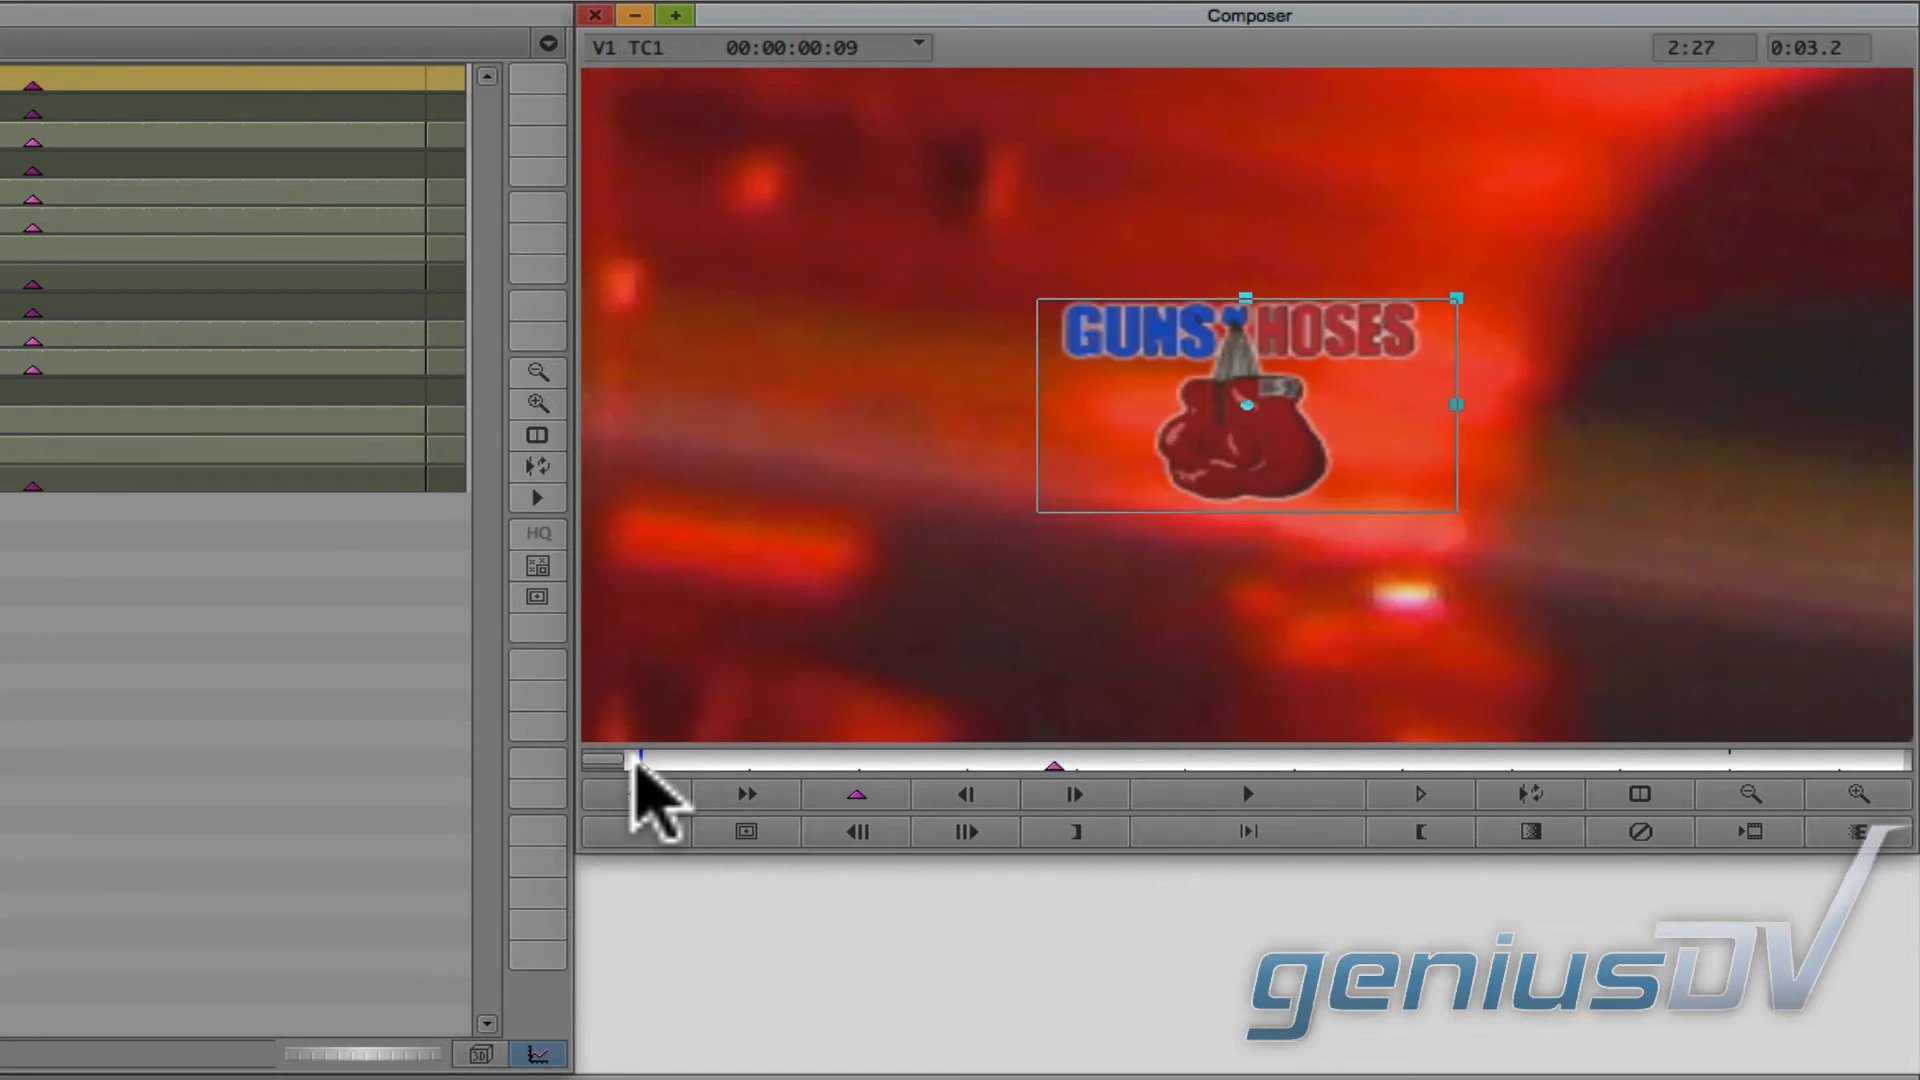
click(1248, 794)
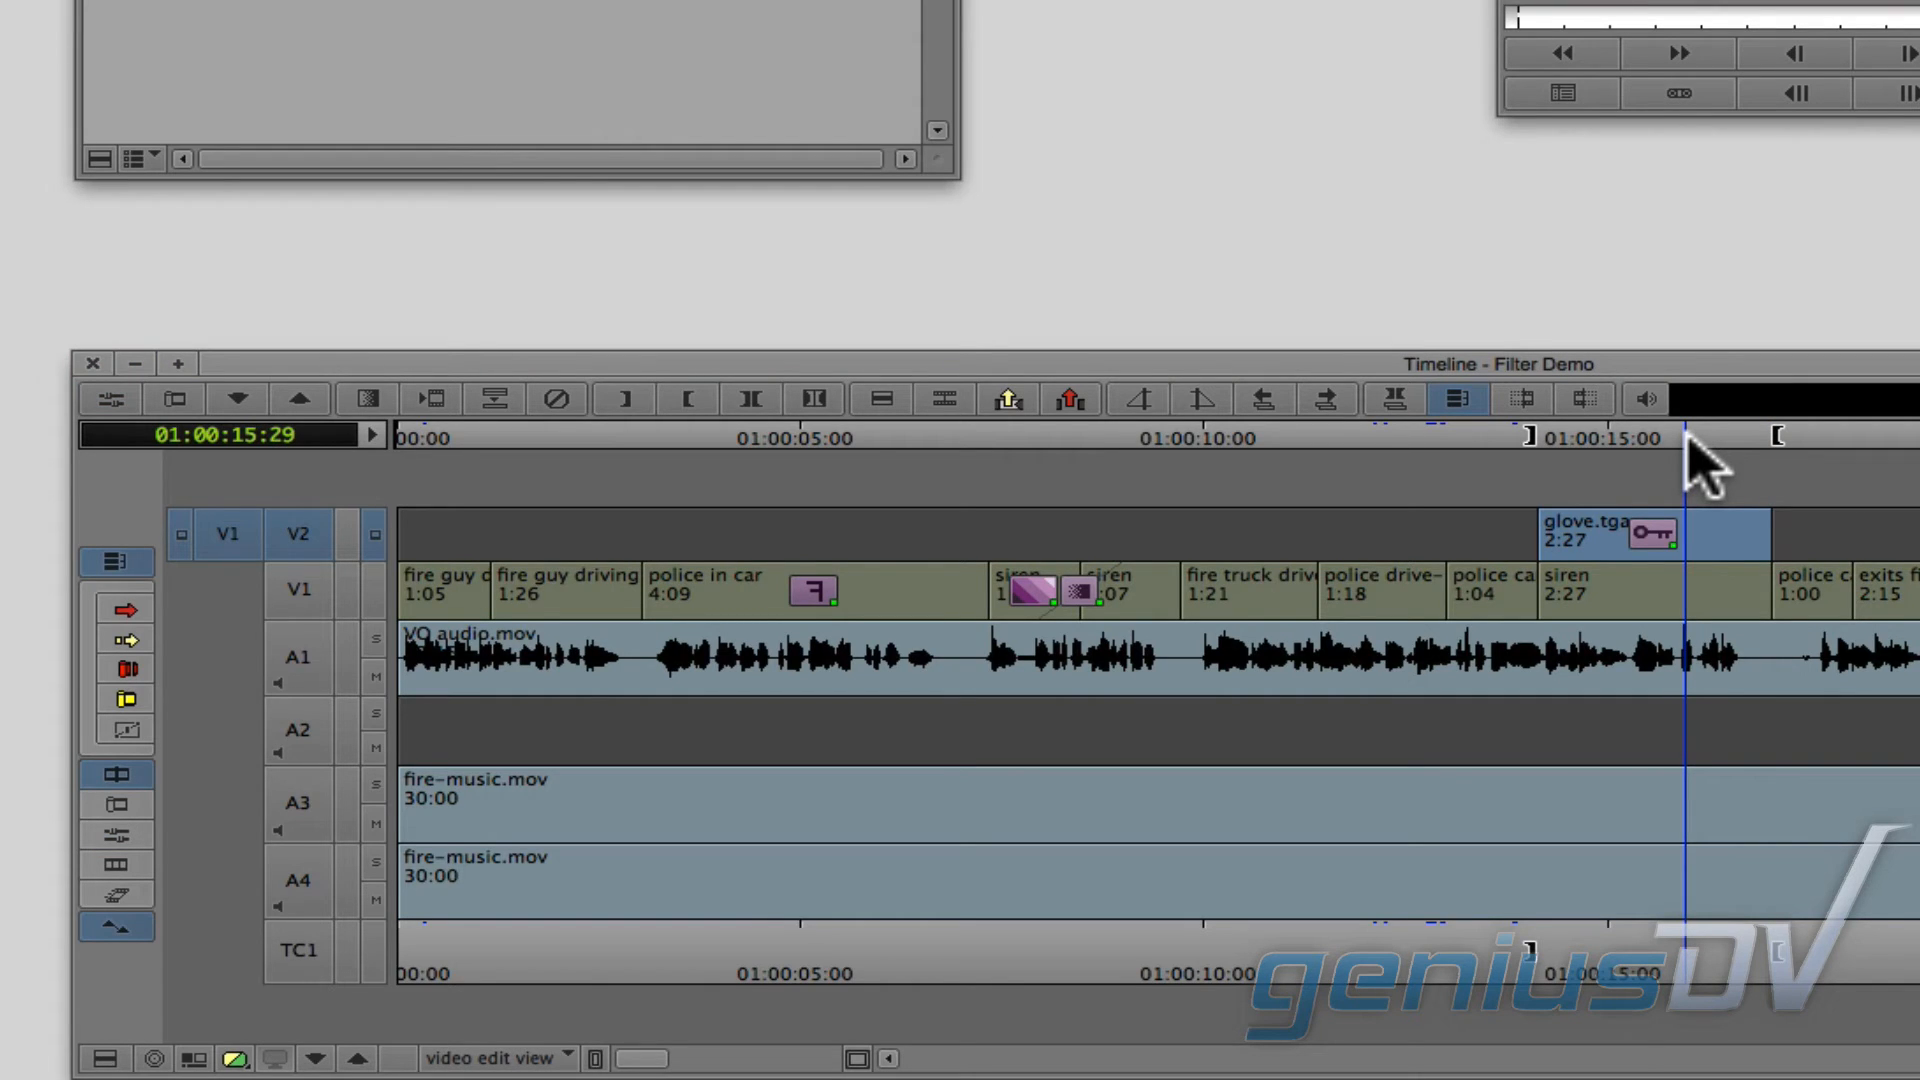
mouse_move(980, 440)
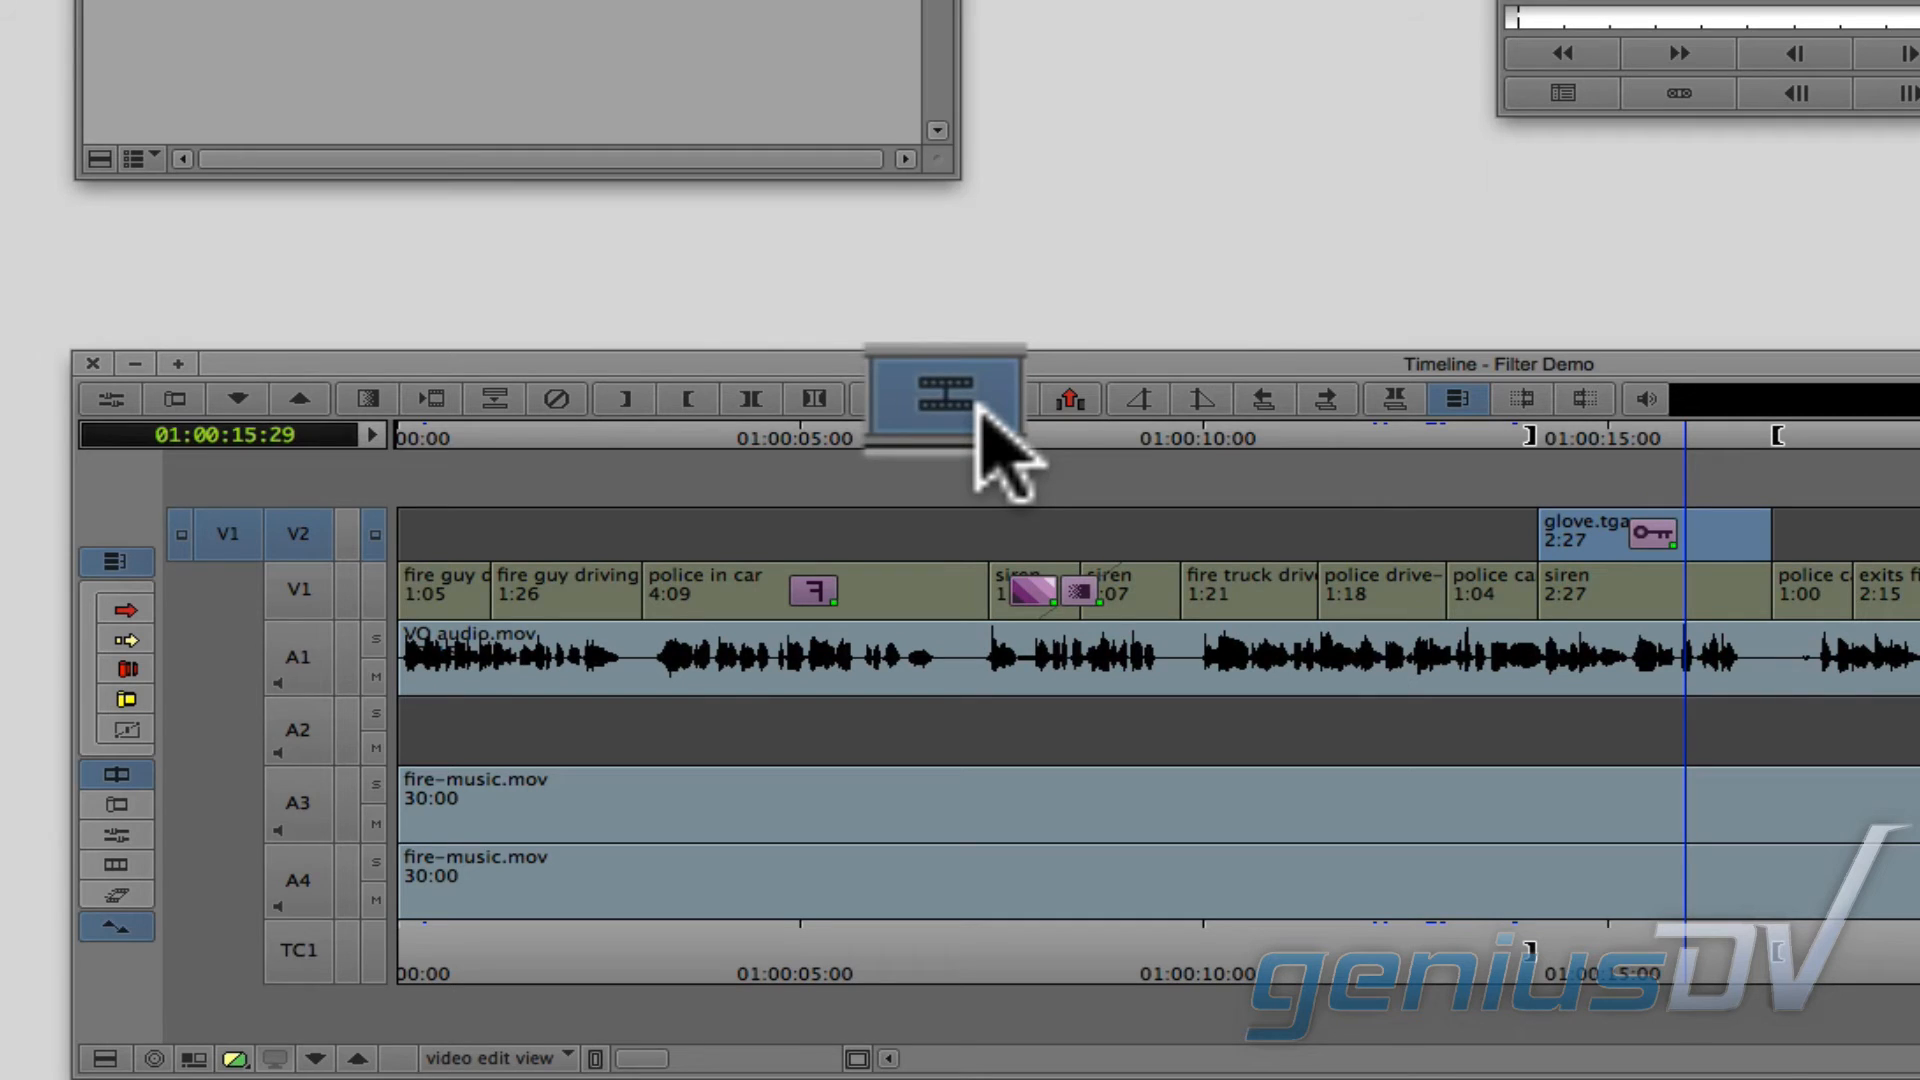
Step: Split the glove.tga clip on V2 with Add Edit near 01:00:15:29
click(942, 398)
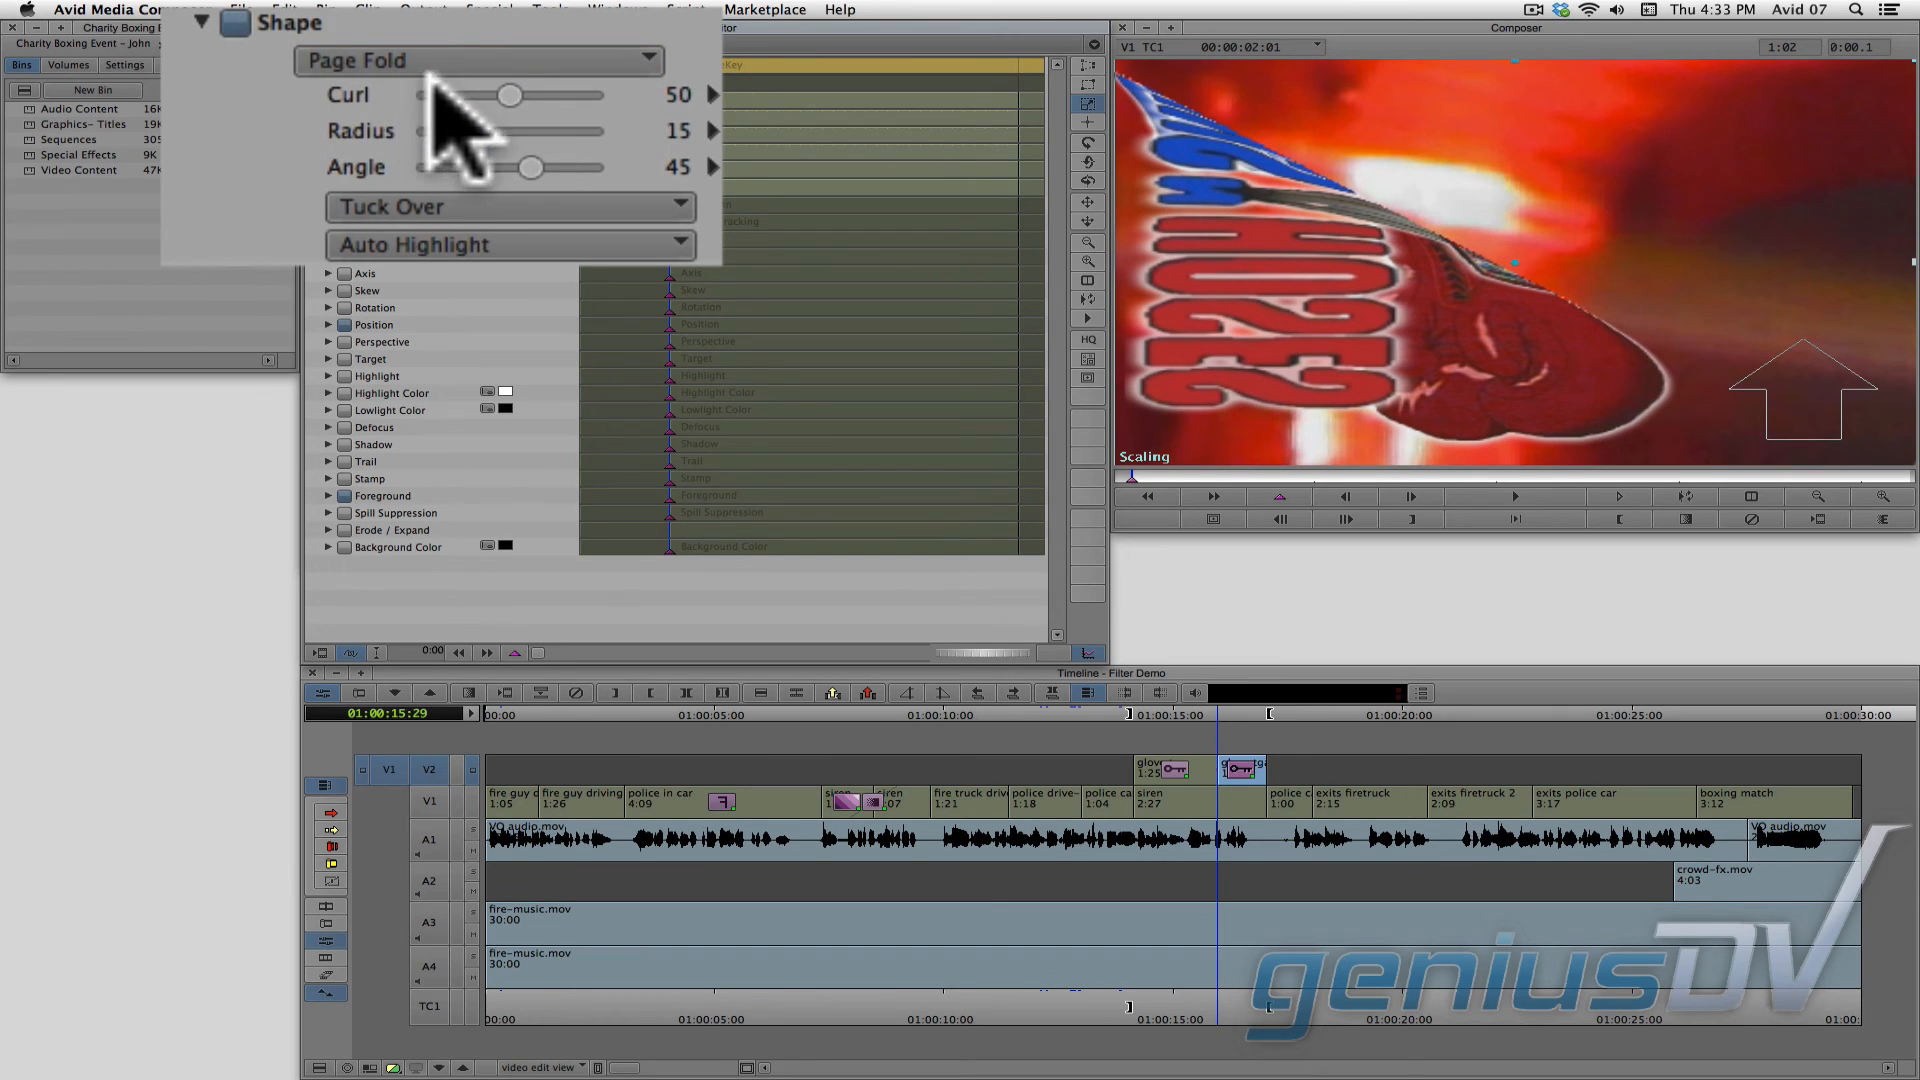
Step: Set the Page Fold curl to 0 at the first keyframe and 100 at the last
drag(510, 96, 478, 96)
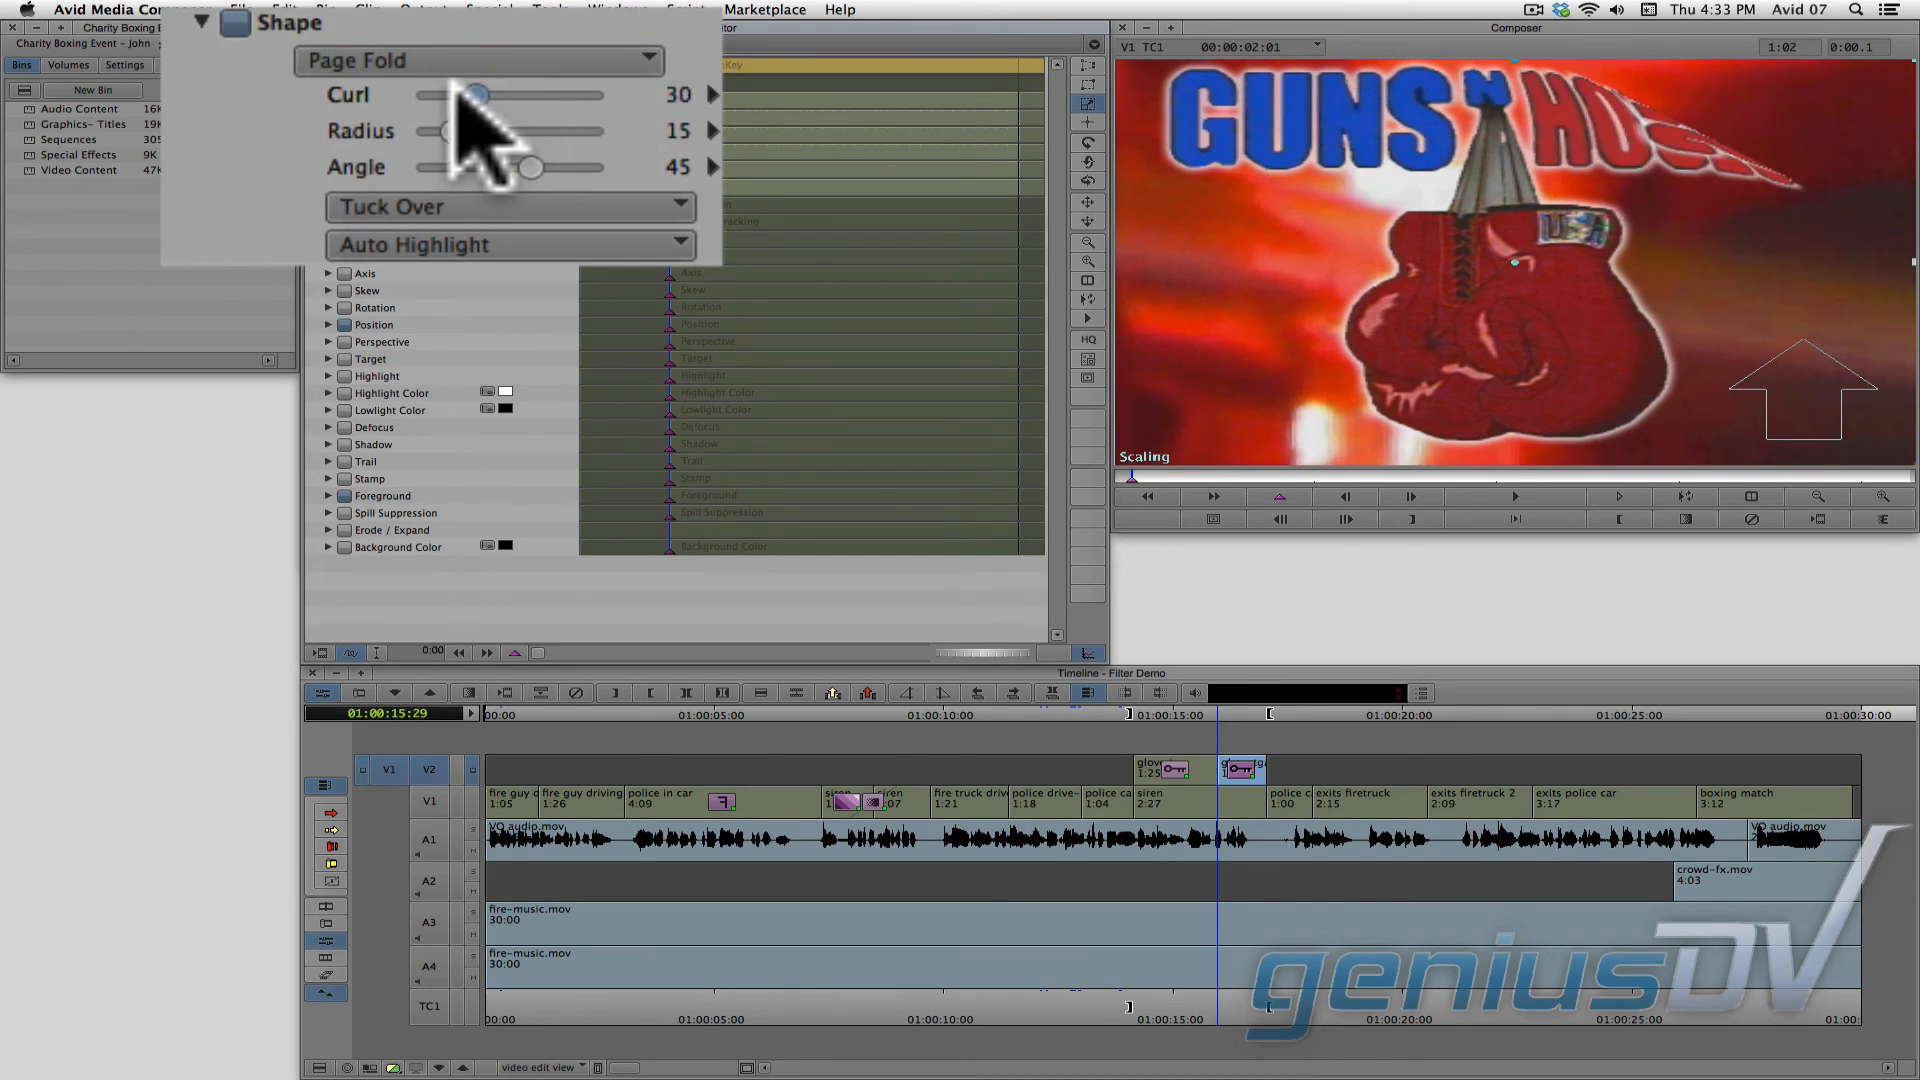
drag(477, 94, 434, 112)
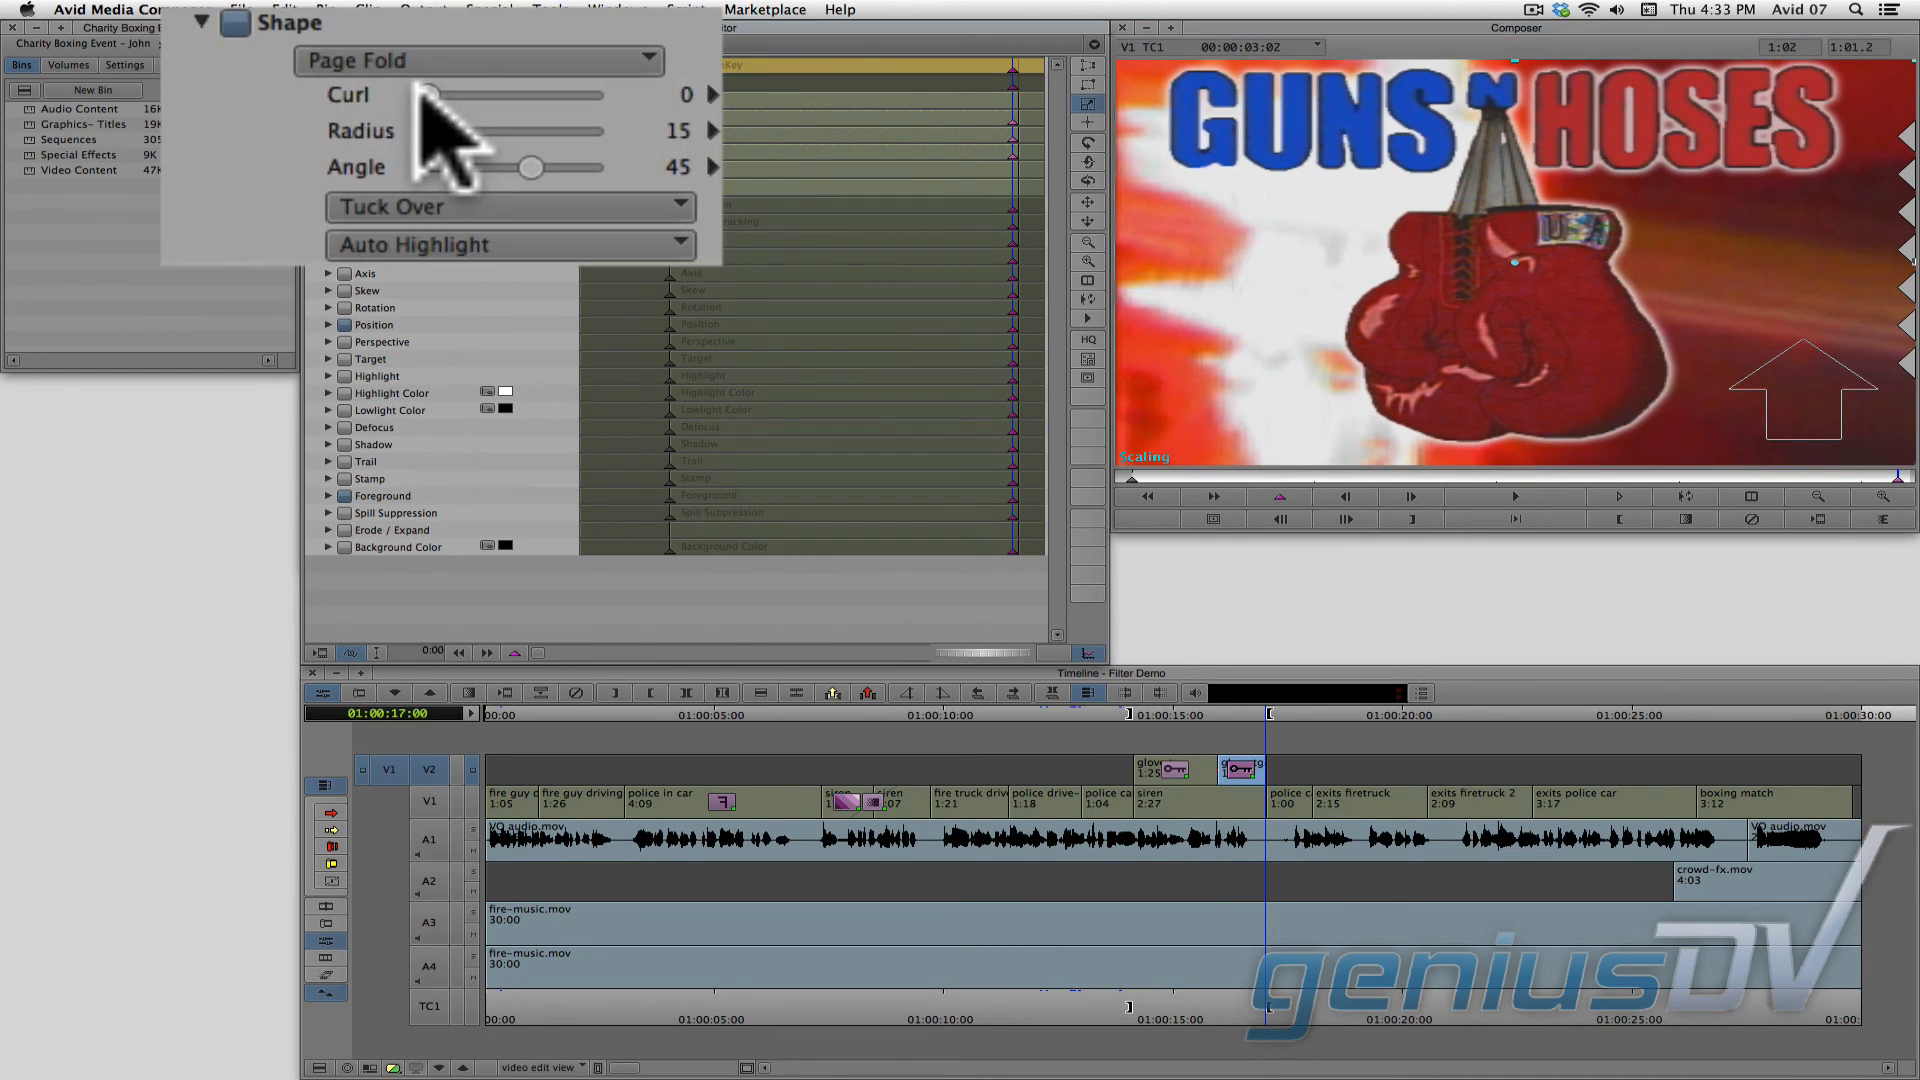
drag(426, 94, 594, 94)
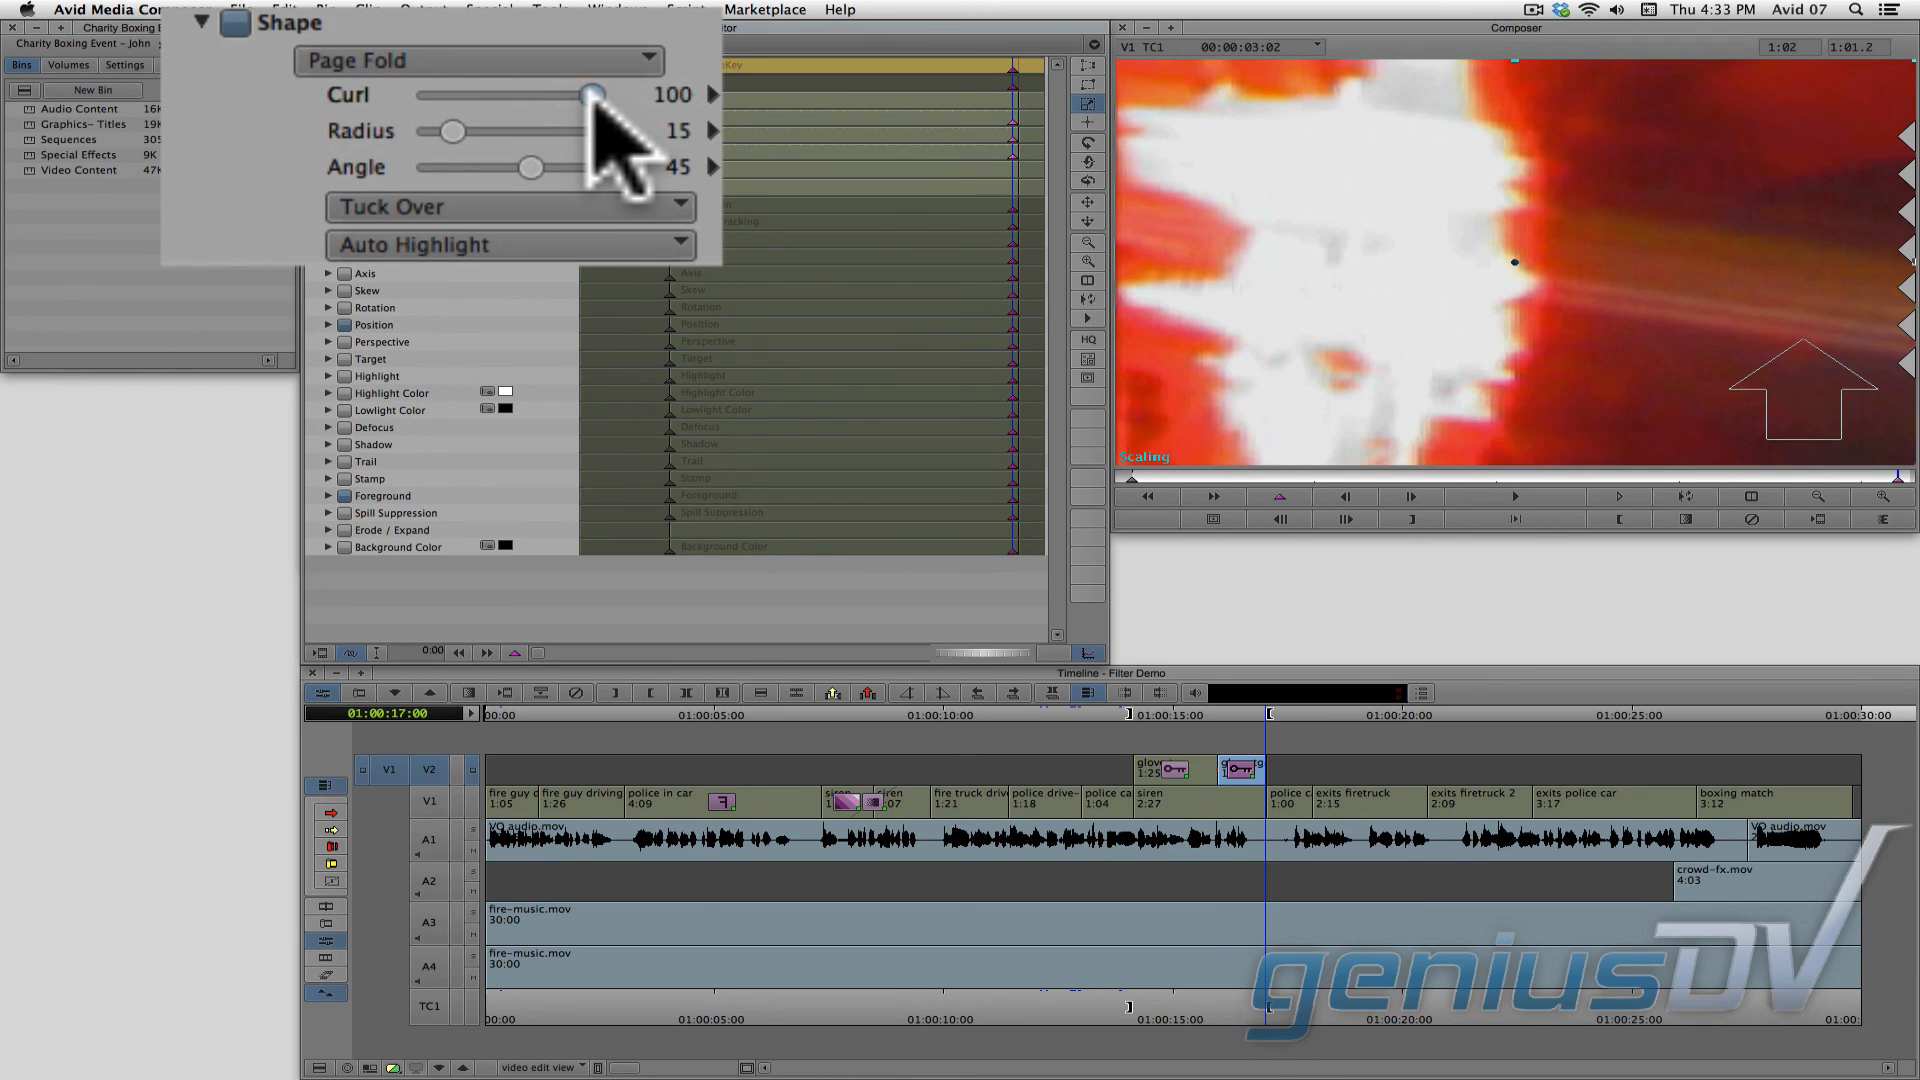